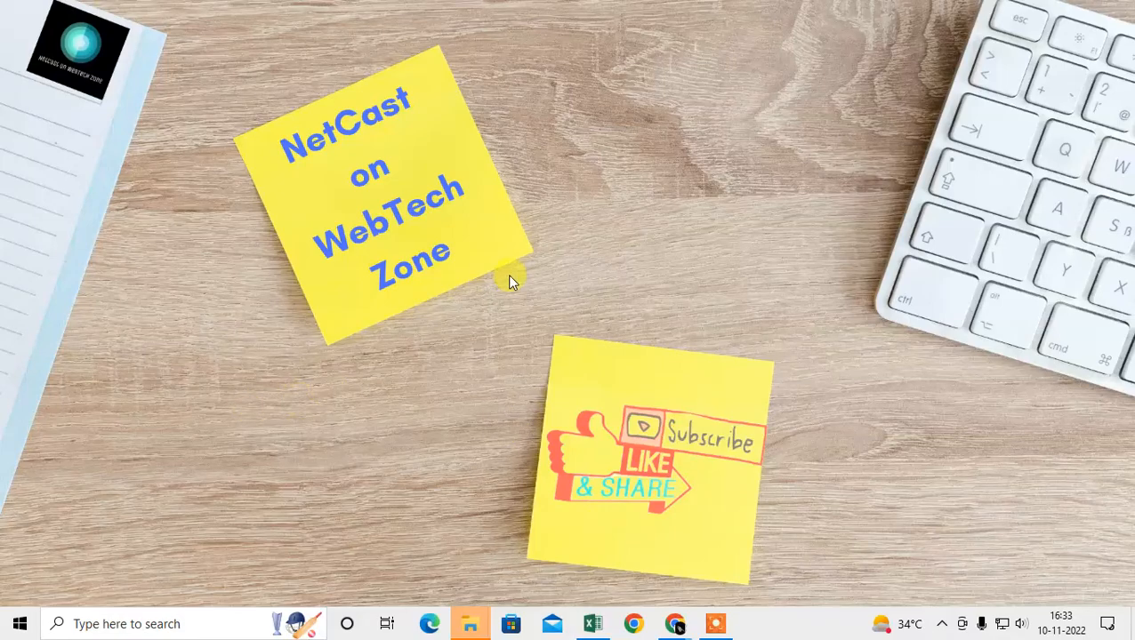
pyautogui.moveTo(549, 138)
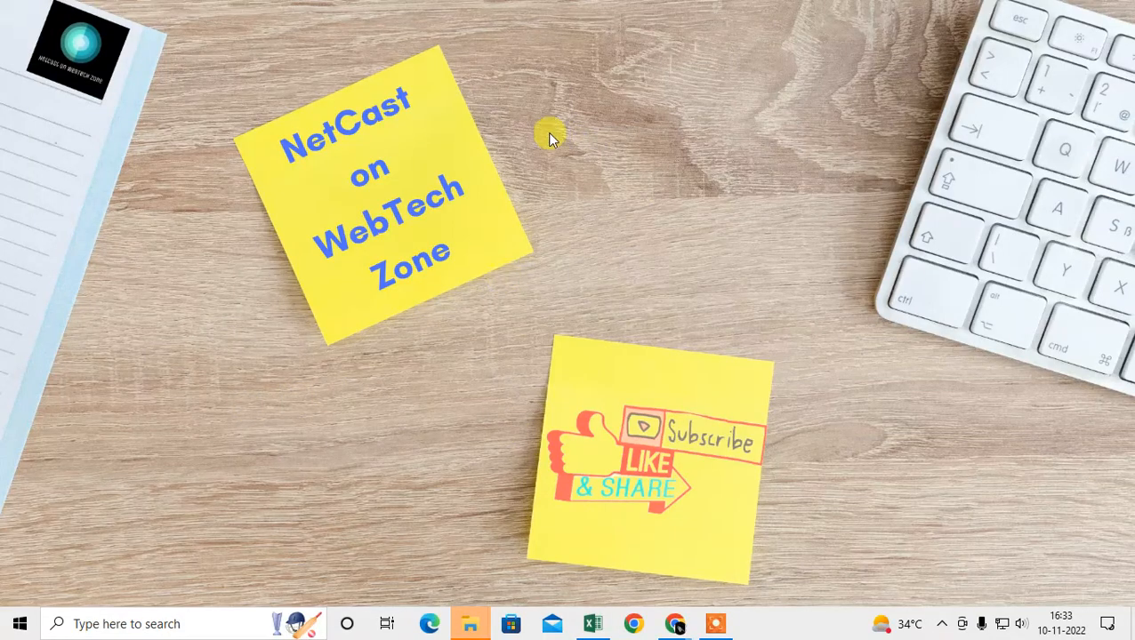
# Refresh the desktop, launch Chrome, and open Customize Chrome with Classic Chrome as background.
pyautogui.rightClick(548, 139)
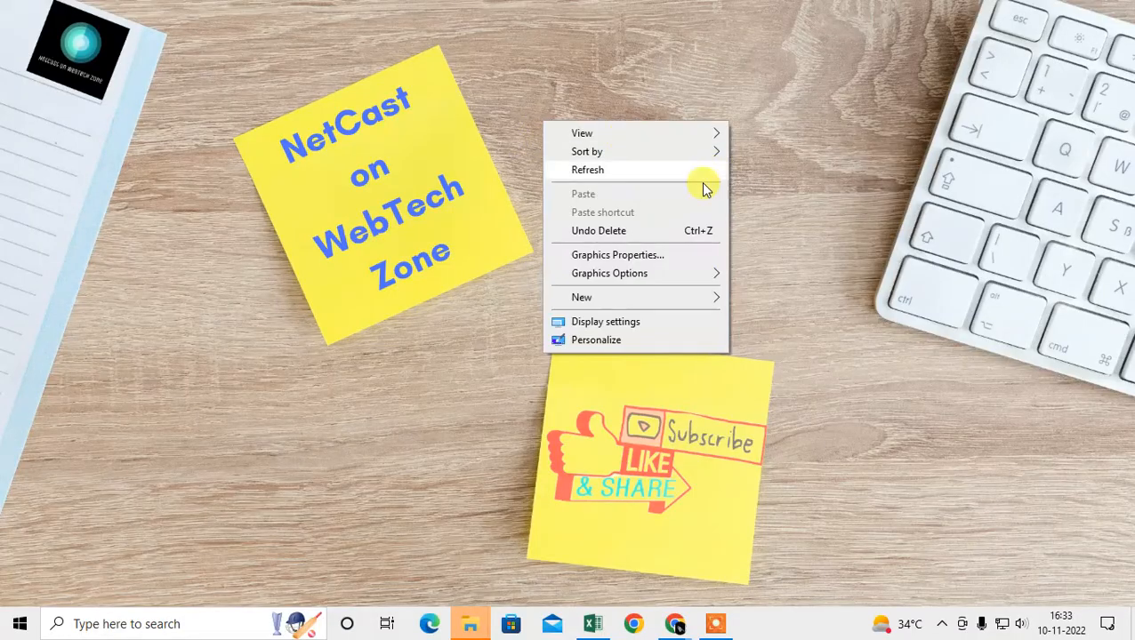
pyautogui.click(586, 170)
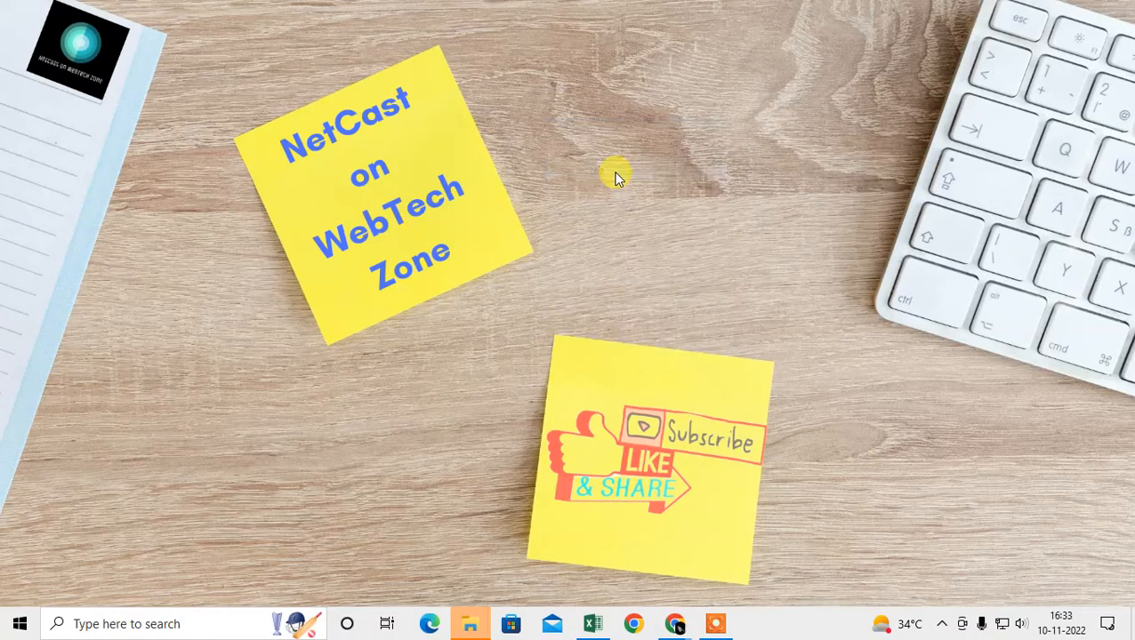
pyautogui.moveTo(565, 173)
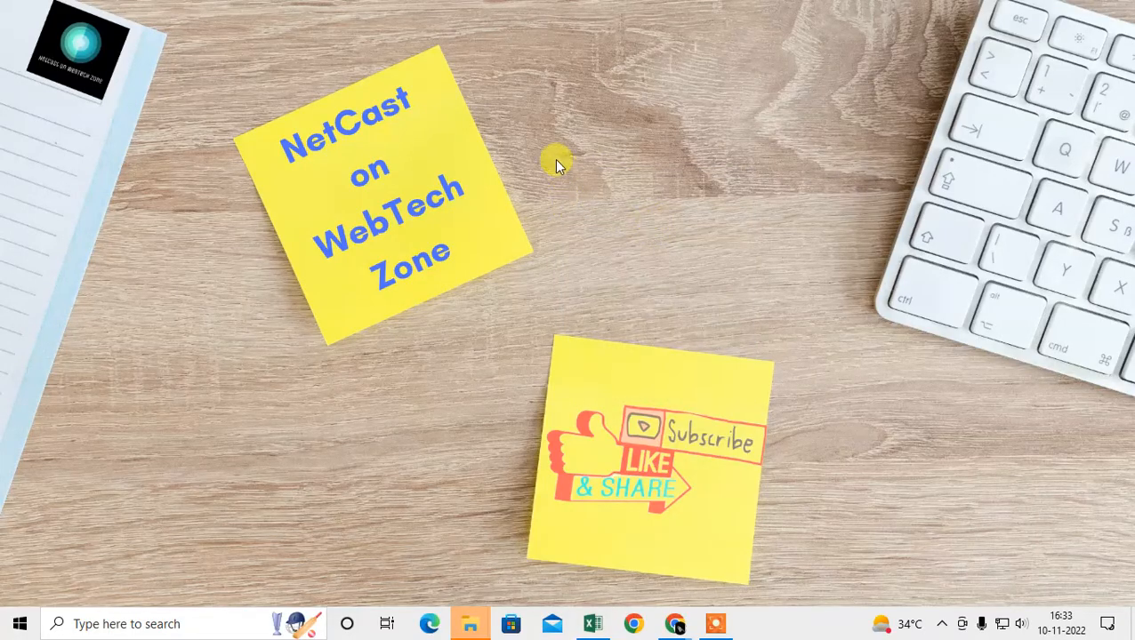
pyautogui.rightClick(556, 165)
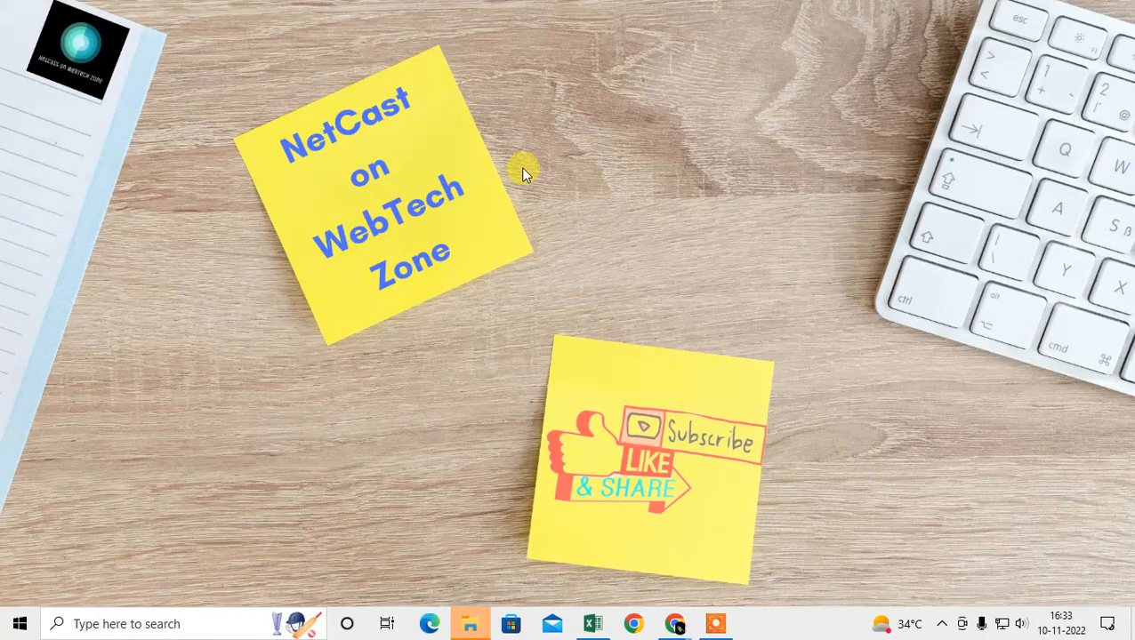
pyautogui.rightClick(523, 174)
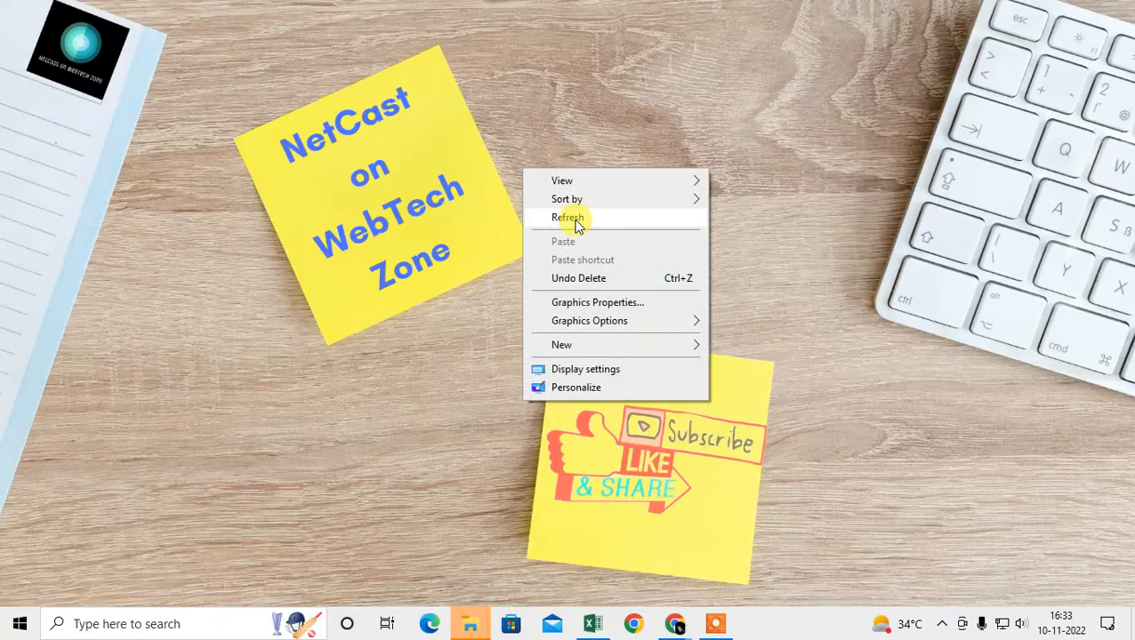
pyautogui.click(568, 217)
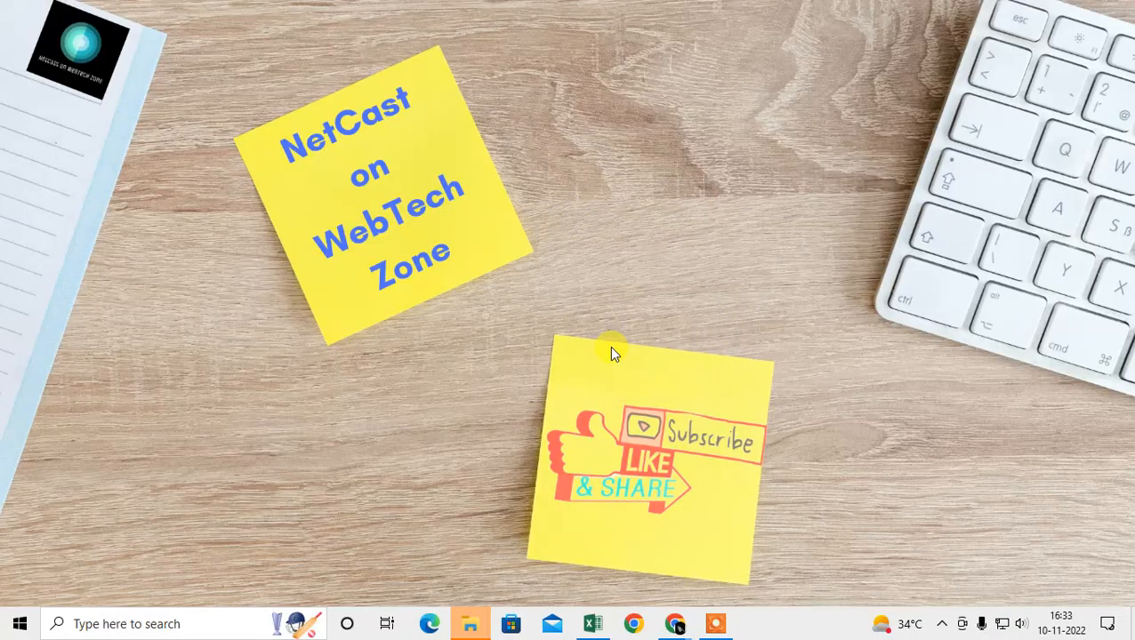
pyautogui.moveTo(807, 483)
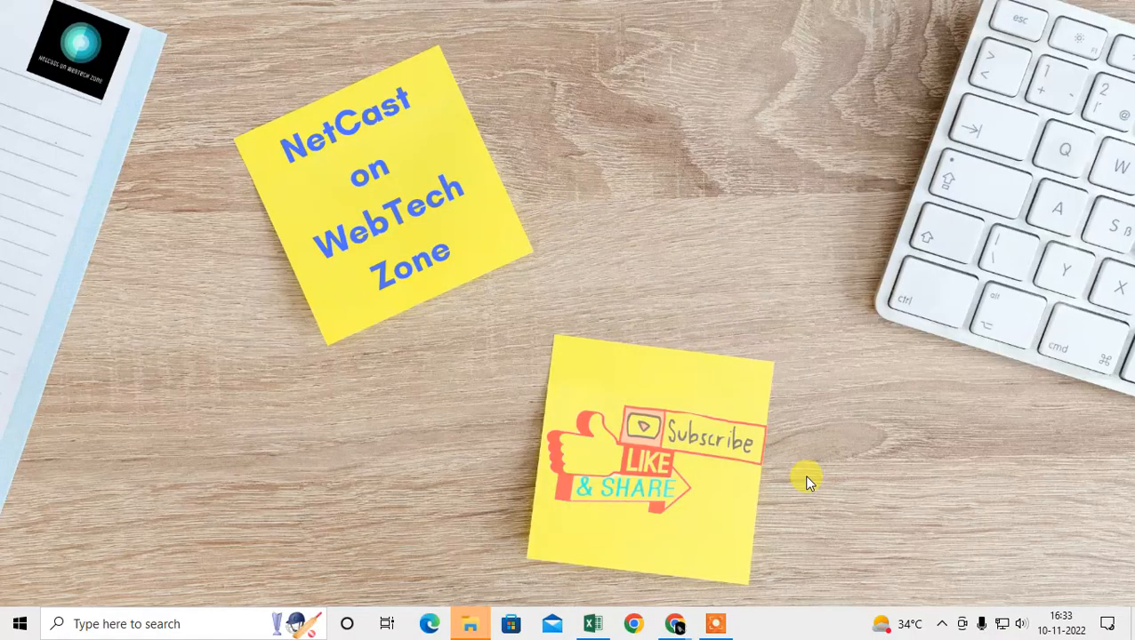
pyautogui.moveTo(635, 494)
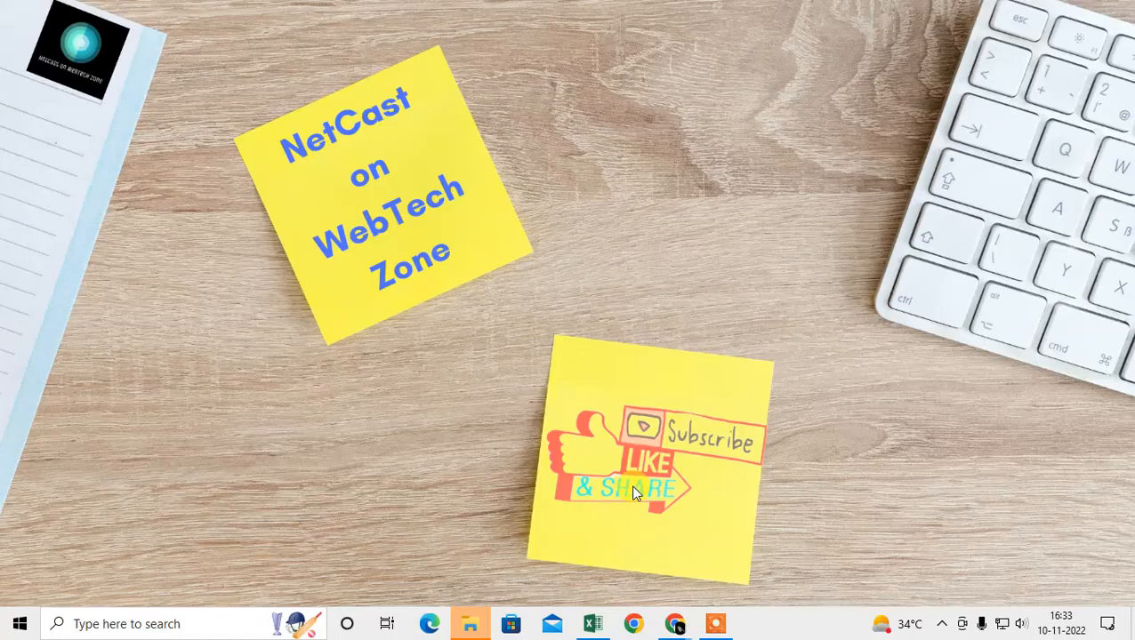
pyautogui.moveTo(626, 369)
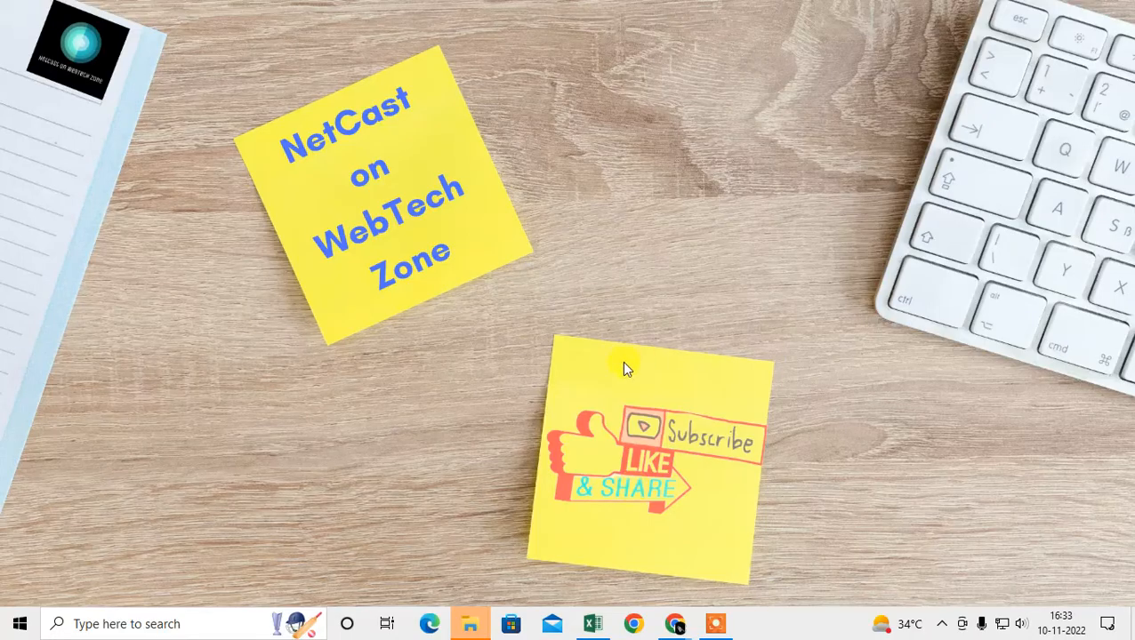
pyautogui.click(633, 623)
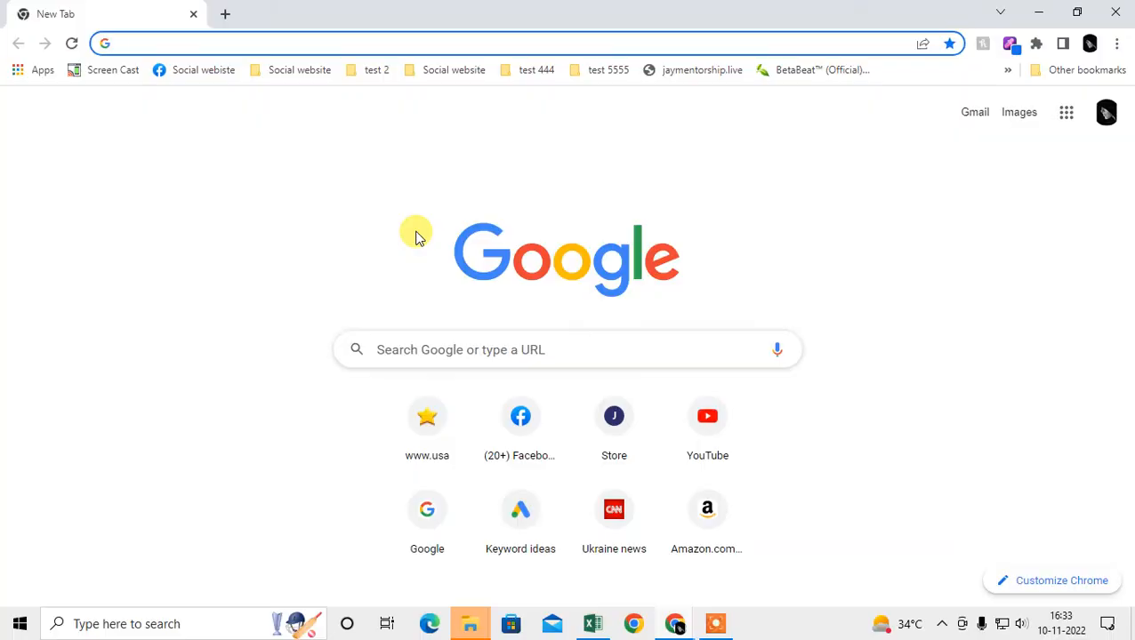
pyautogui.moveTo(354, 222)
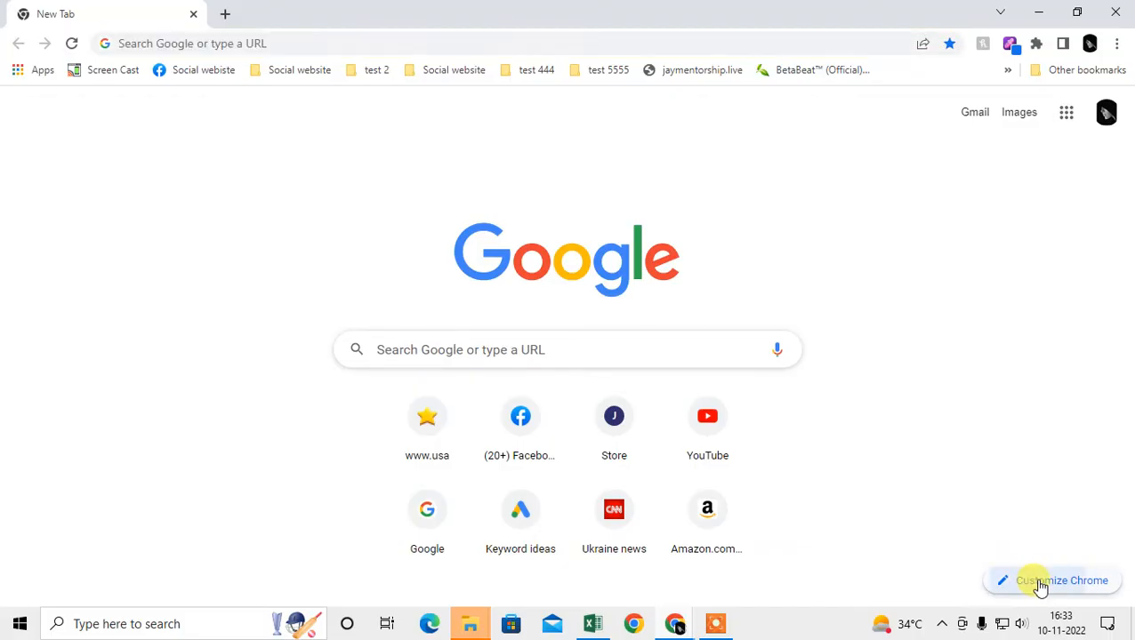
pyautogui.click(1051, 580)
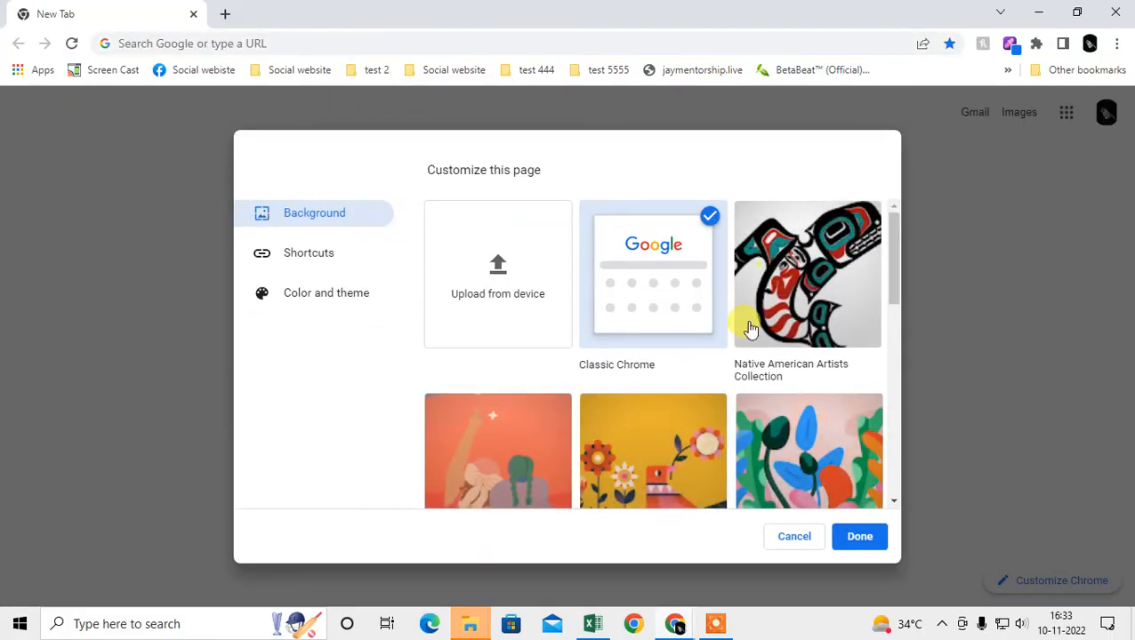
pyautogui.moveTo(626, 285)
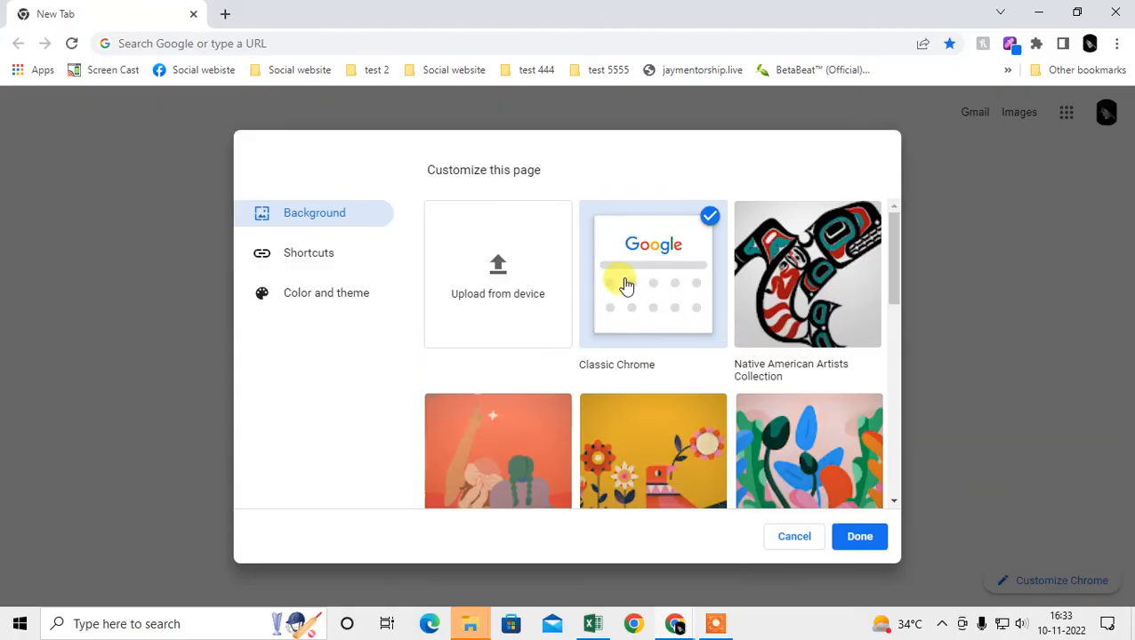
pyautogui.moveTo(745, 396)
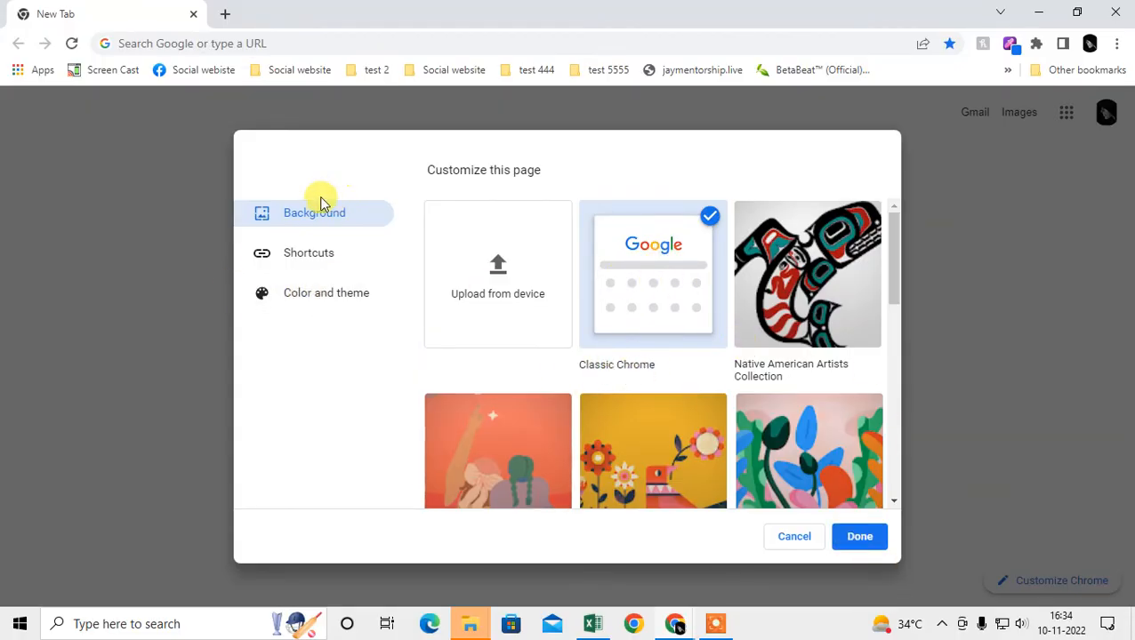
# Switch the New Tab colour theme from pink to the Default colour and close customization.
pyautogui.click(326, 292)
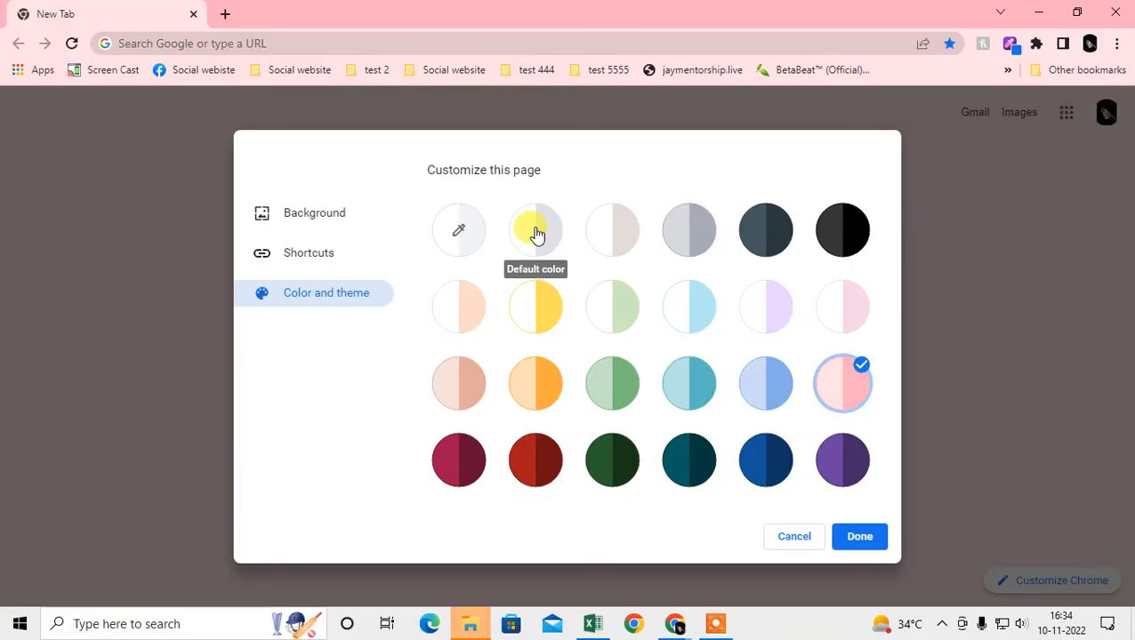
pyautogui.click(536, 229)
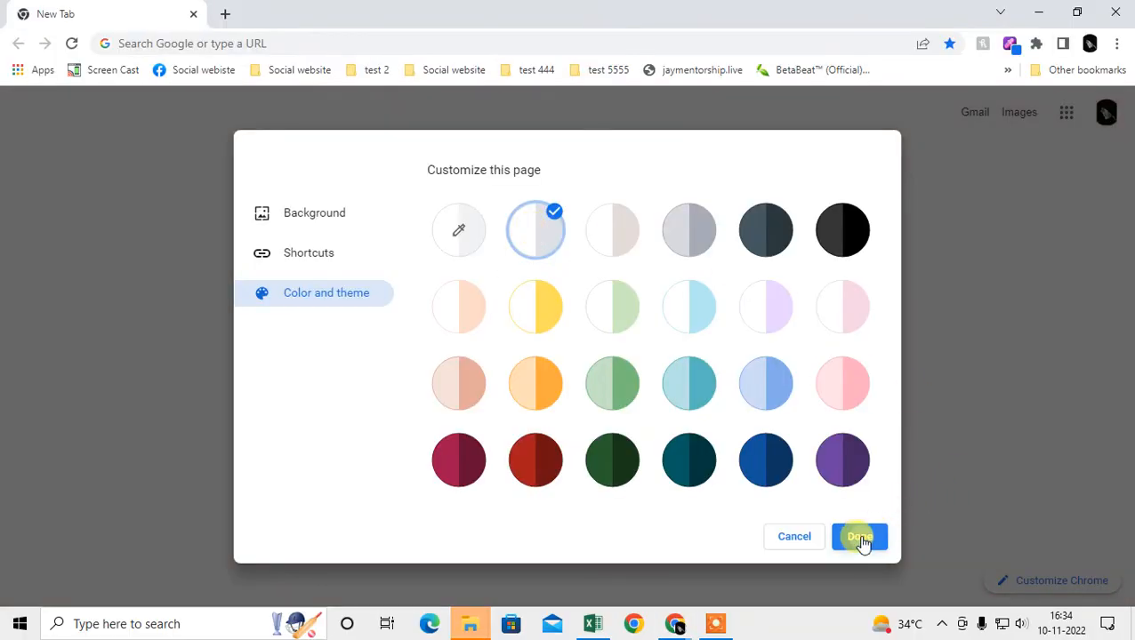
pyautogui.click(859, 536)
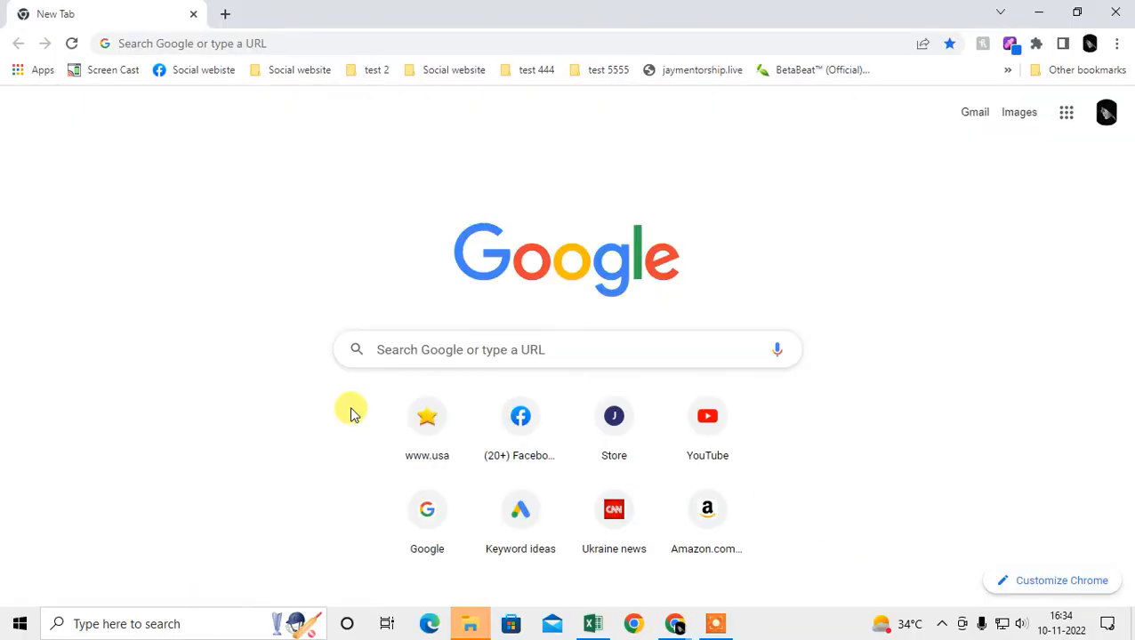
pyautogui.moveTo(951, 347)
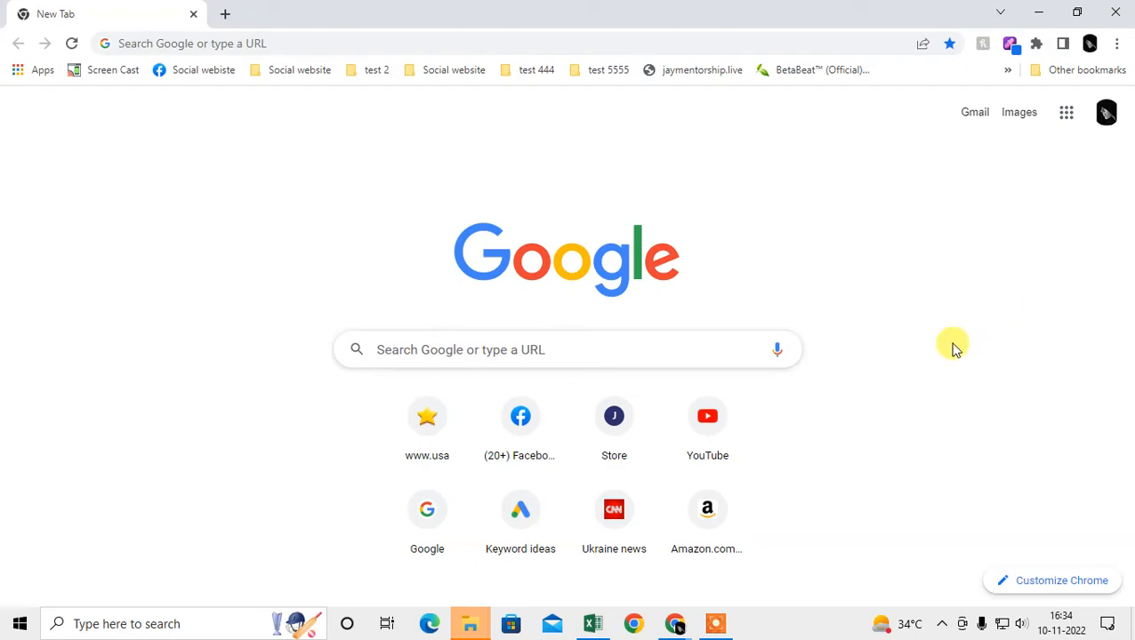
pyautogui.moveTo(872, 415)
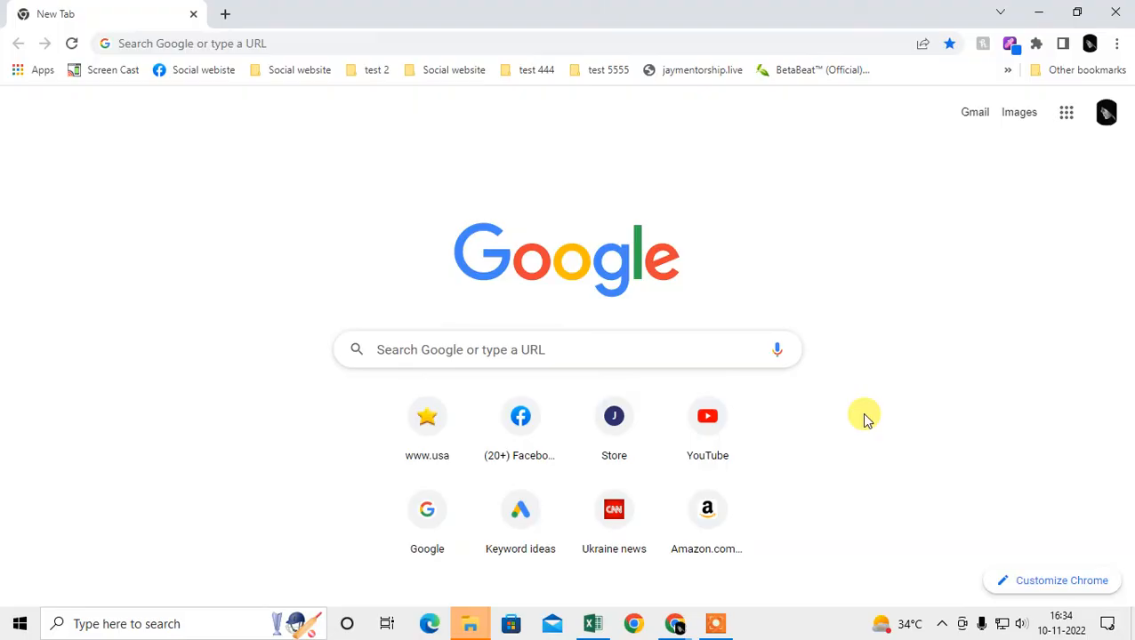
pyautogui.moveTo(636, 37)
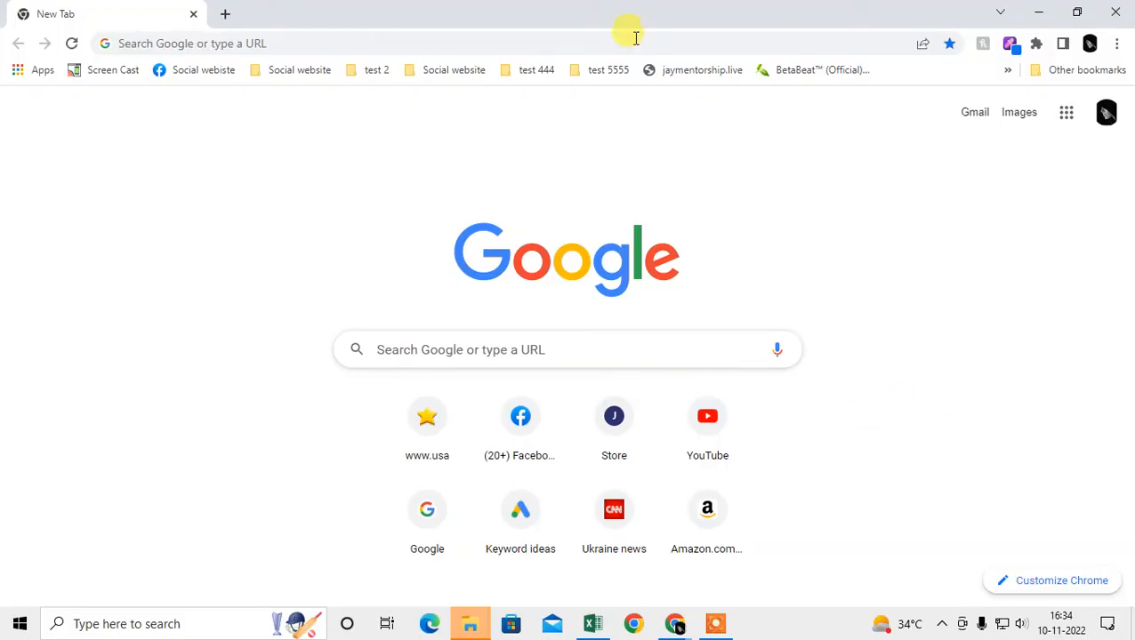
pyautogui.moveTo(1116, 43)
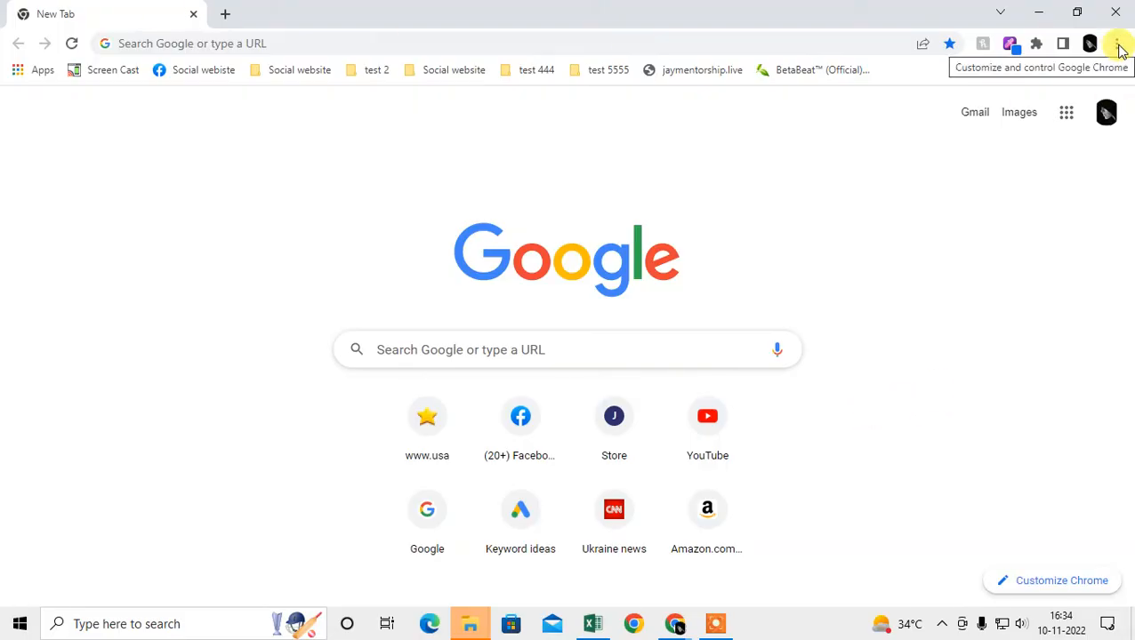
# Open Chrome Settings from the three-dot menu on the Appearance section.
pyautogui.click(1117, 42)
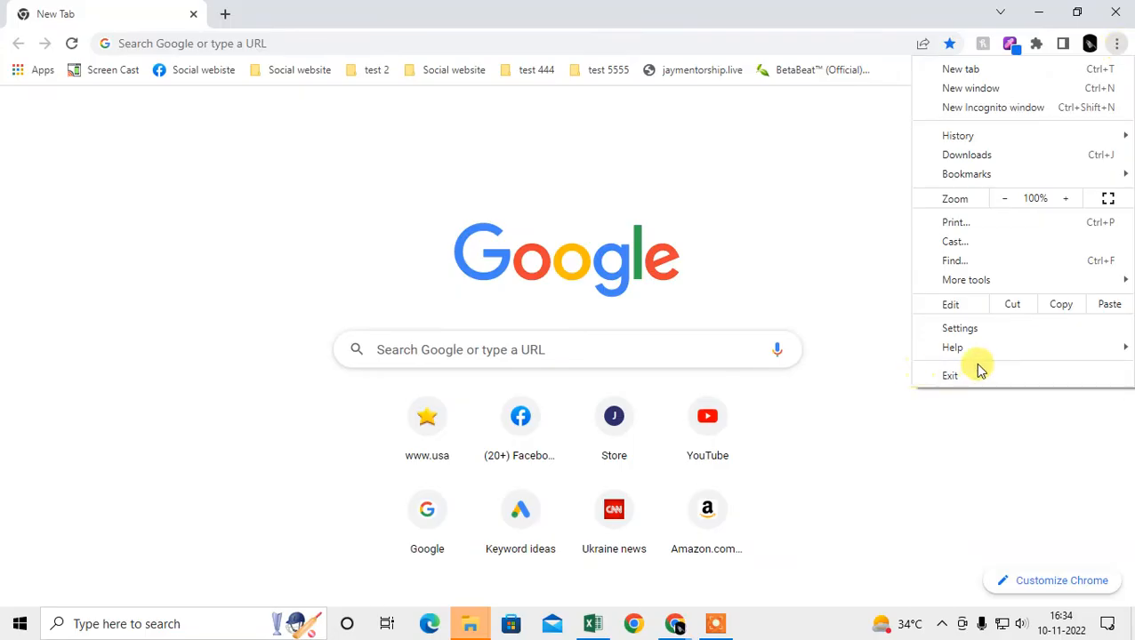
pyautogui.click(959, 327)
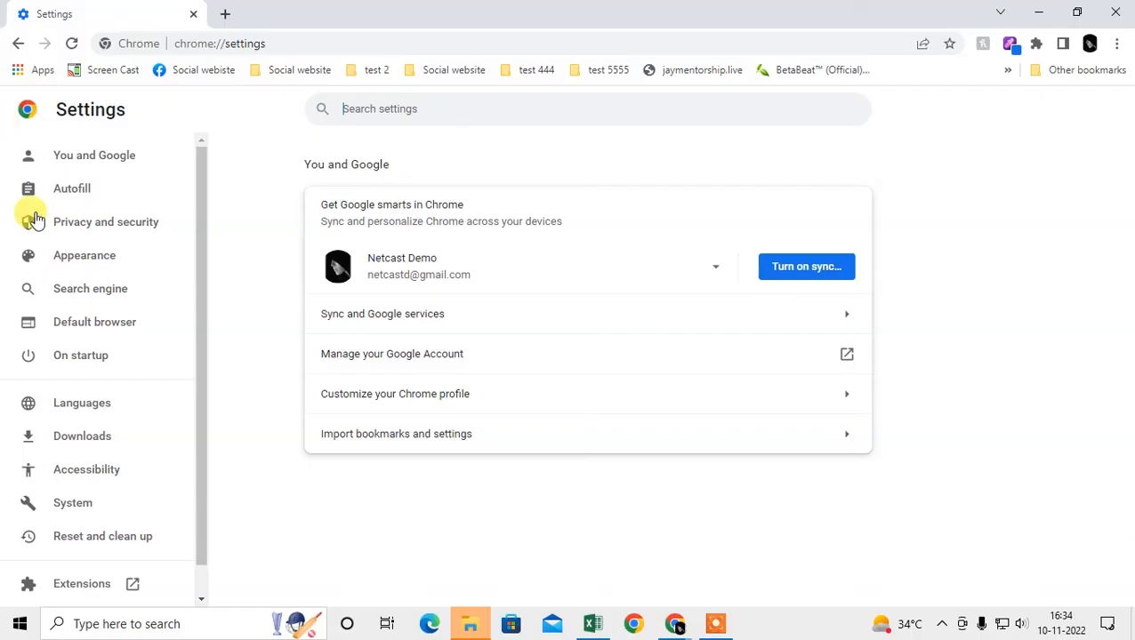
pyautogui.click(84, 223)
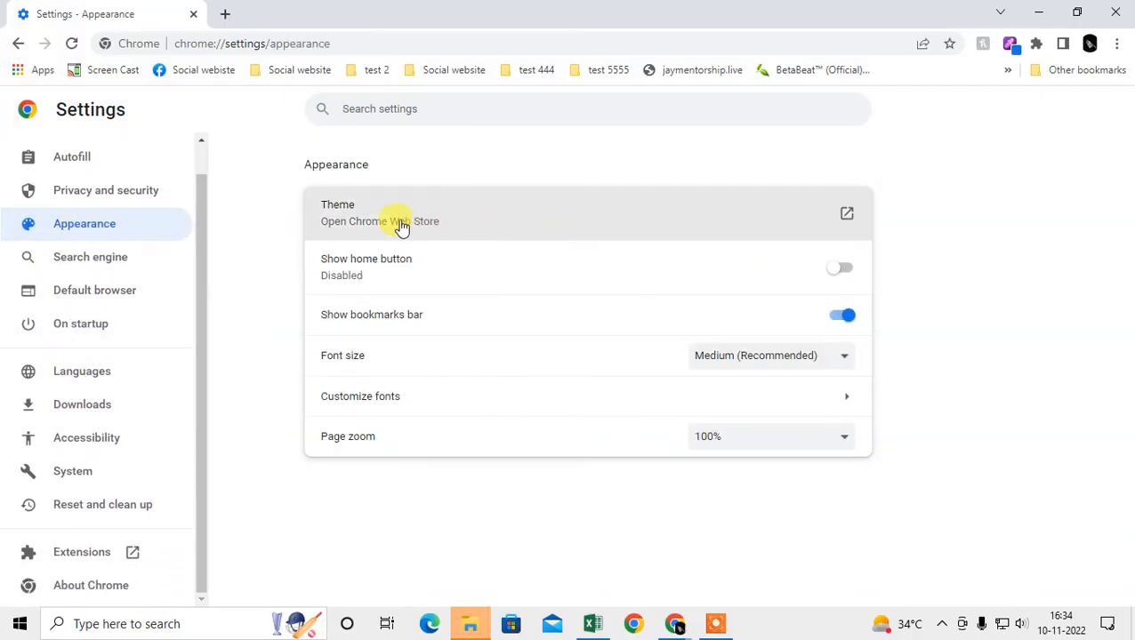
pyautogui.moveTo(427, 246)
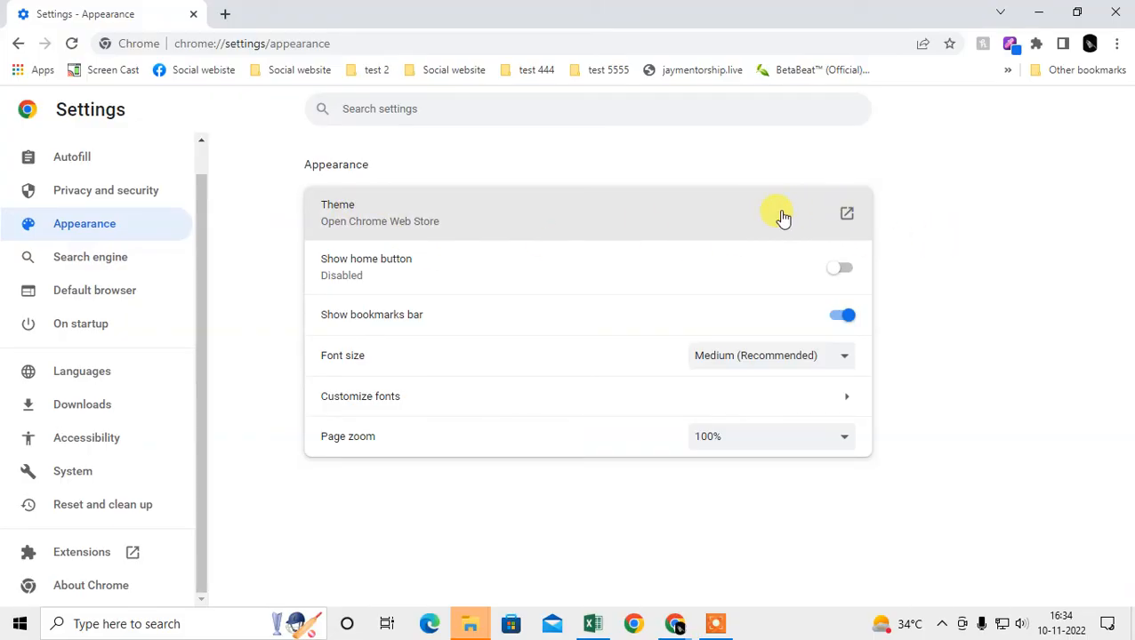
pyautogui.moveTo(807, 221)
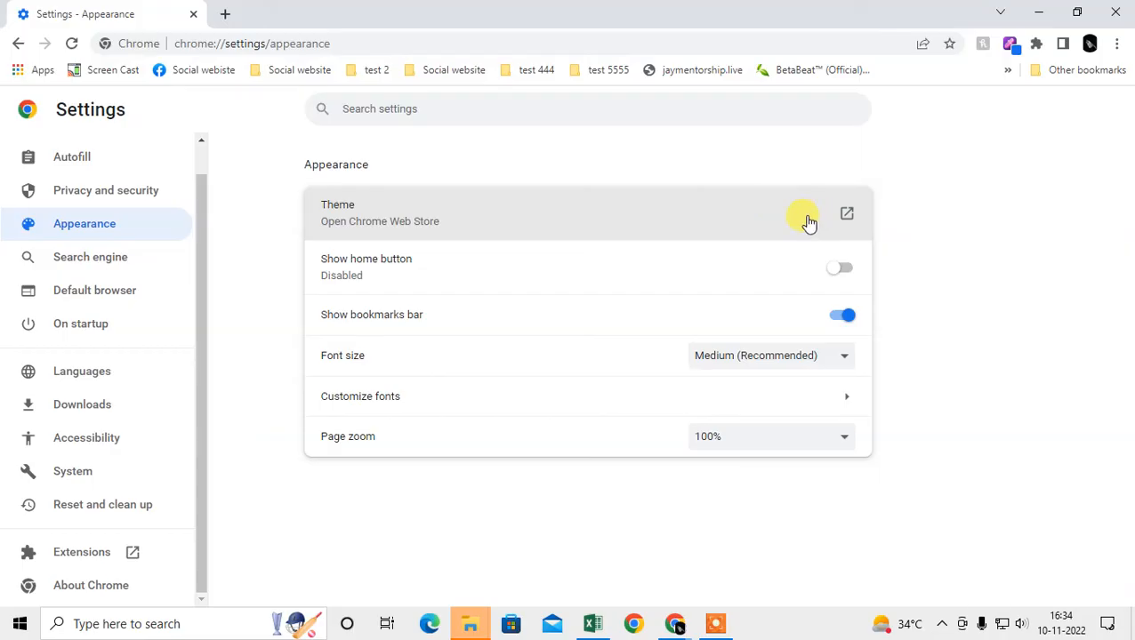
# Open the Appearance page's Theme link (Chrome Web Store) in a new tab.
pyautogui.click(225, 13)
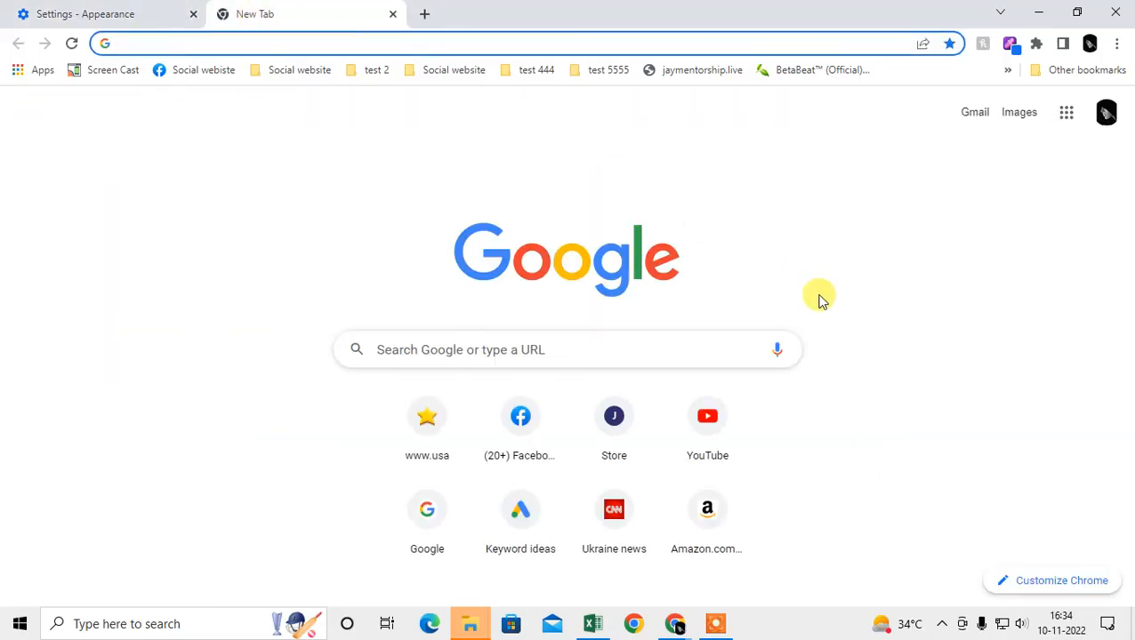
pyautogui.moveTo(984, 213)
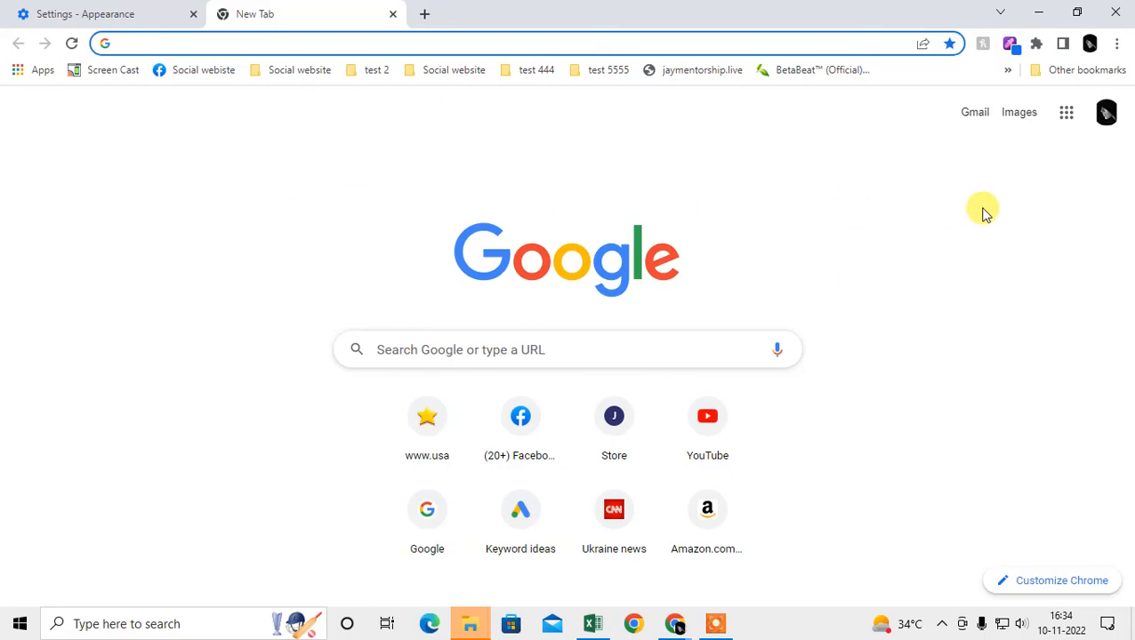